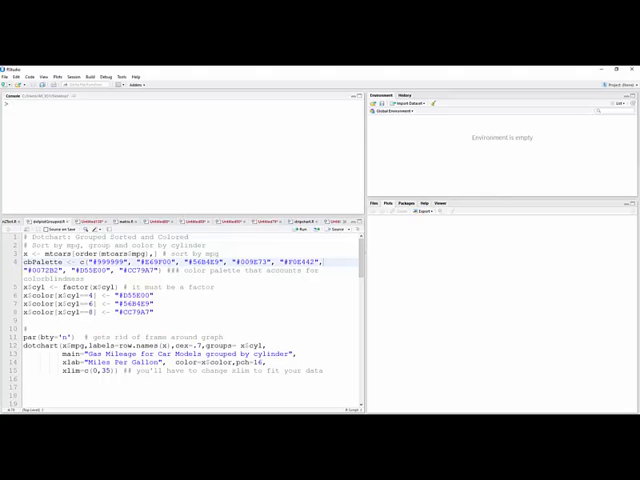
Run head(mtcars) in the console to show the first six rows of mtcars
type("mtc")
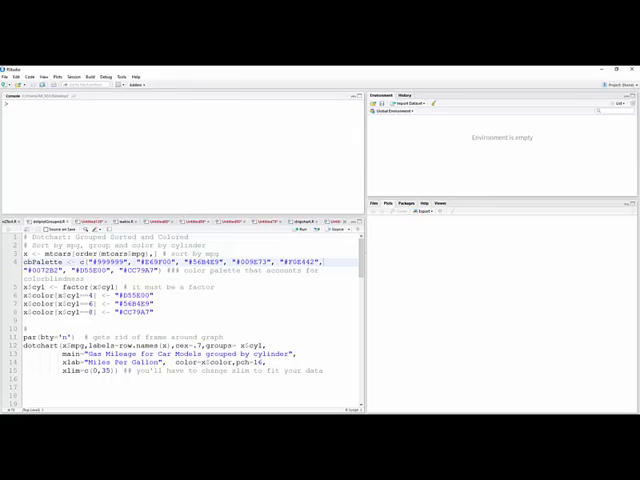
type("head(")
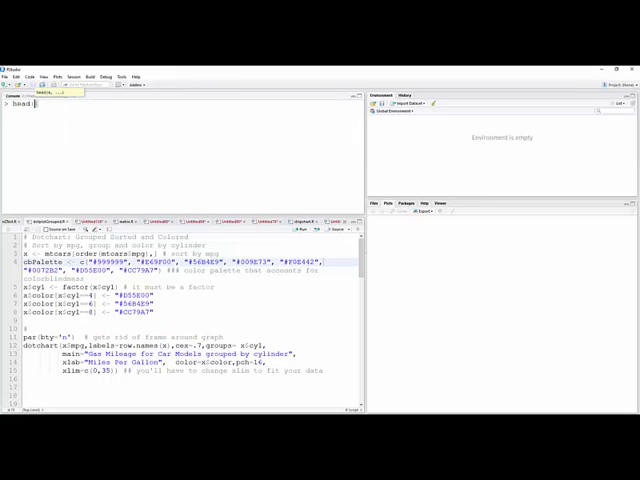
type("(mtcars")
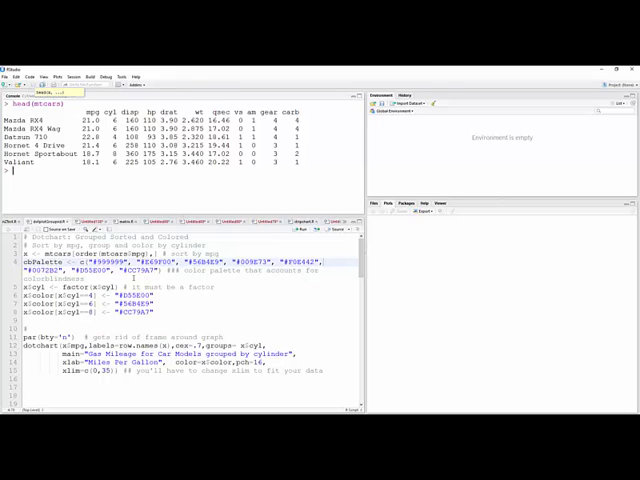
mouse_move(147, 289)
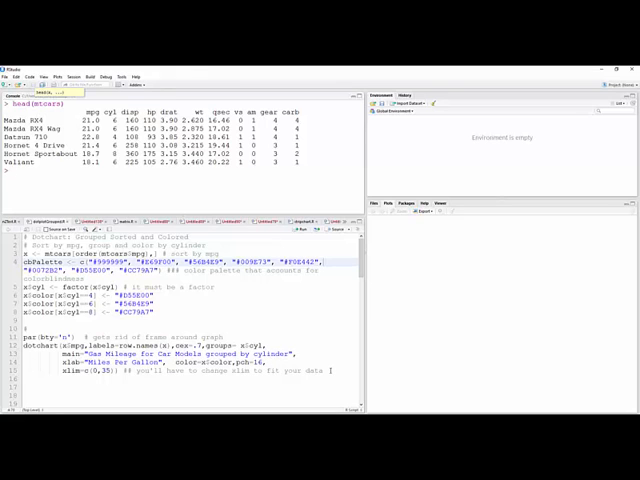
Select the whole dotchart script to run the cylinder-coloured, mpg-sorted mileage chart
key("ctrl+a")
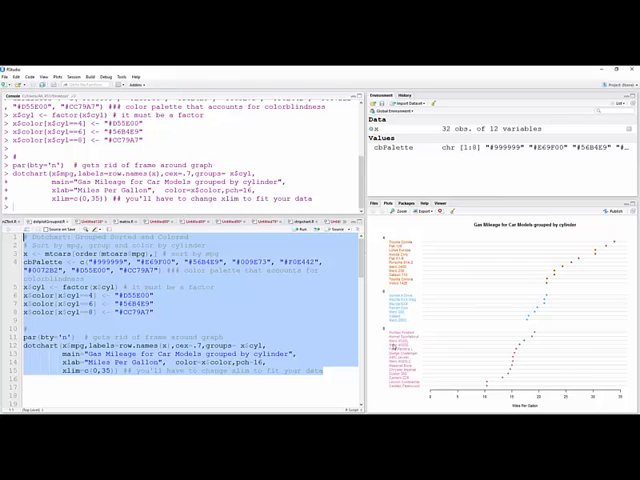
mouse_move(486, 386)
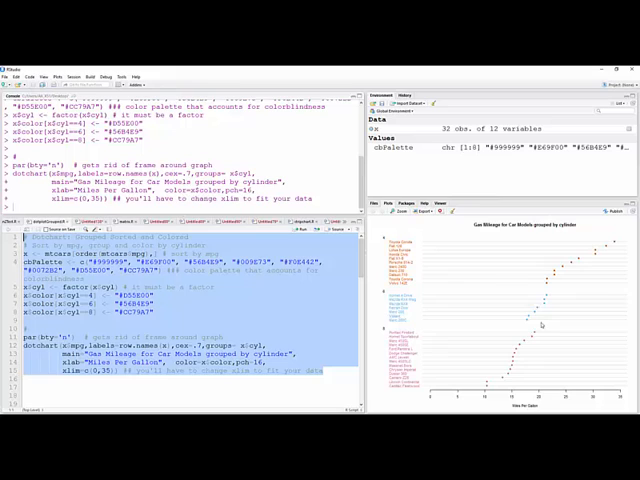
mouse_move(507, 330)
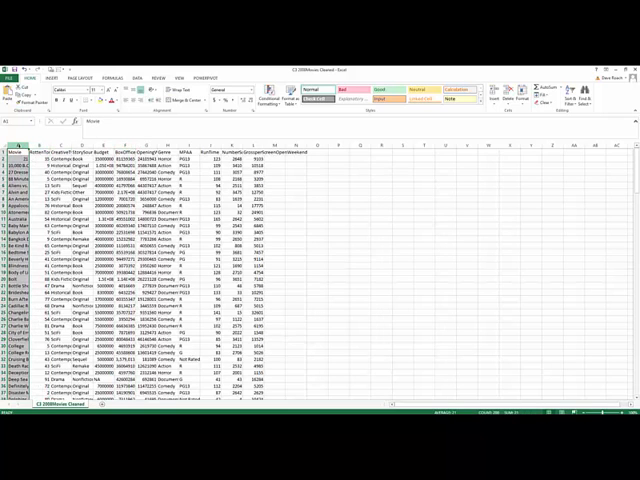
Sort the 2008 movies table by Rotten Tomatoes score, expanding the selection to whole rows
scroll("down", 3)
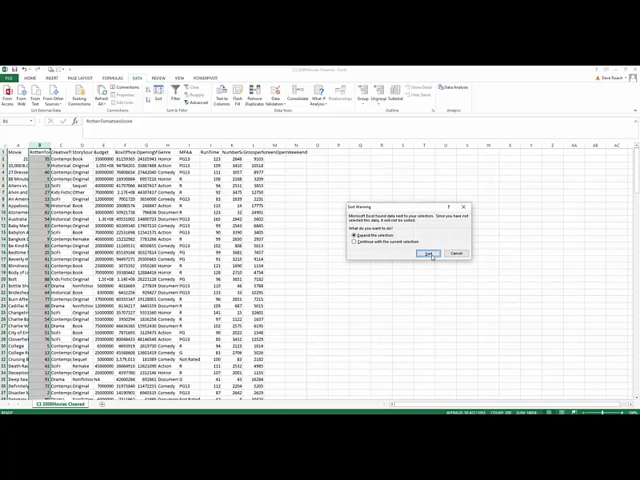
left_click(439, 253)
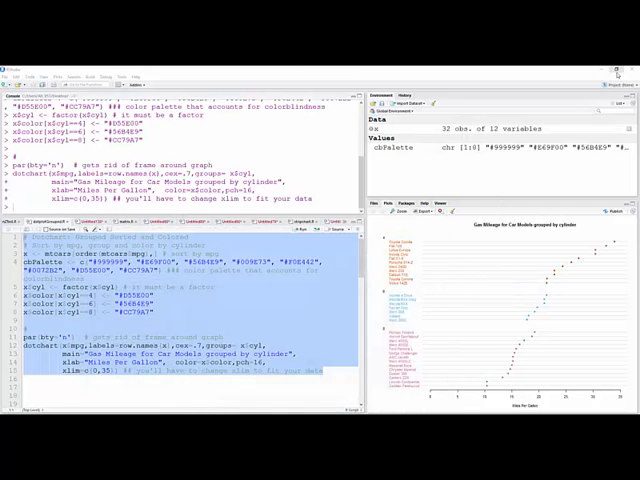
scroll("down", 3)
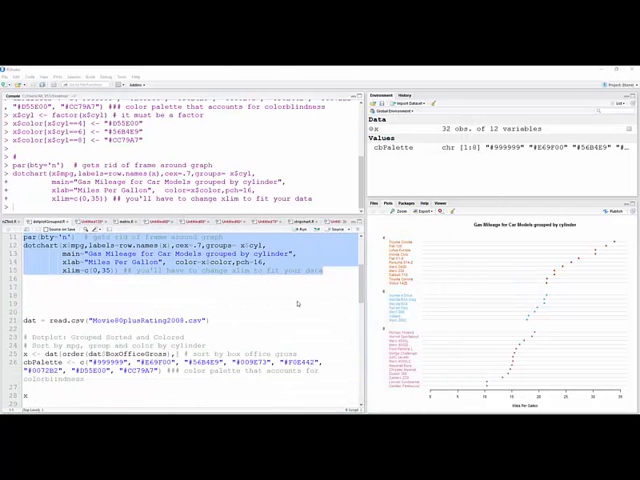
scroll("down", 3)
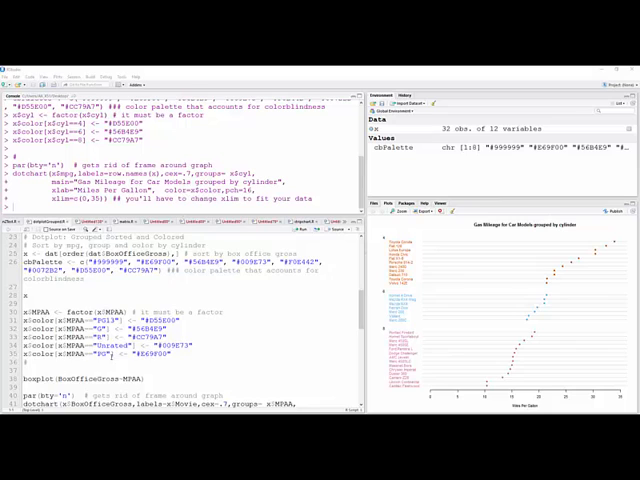
scroll("down", 3)
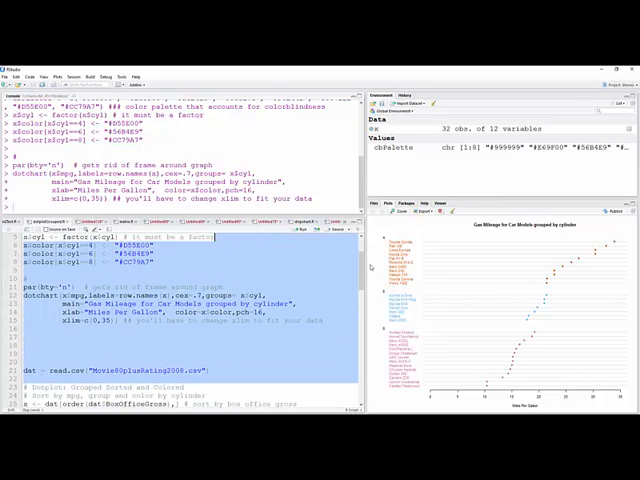
Scroll down the script to the copied block for the 60-79 ratings movie file
scroll("down", 3)
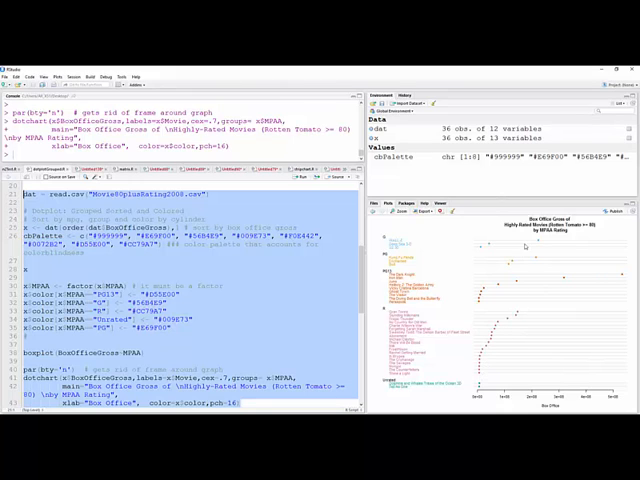
mouse_move(530, 327)
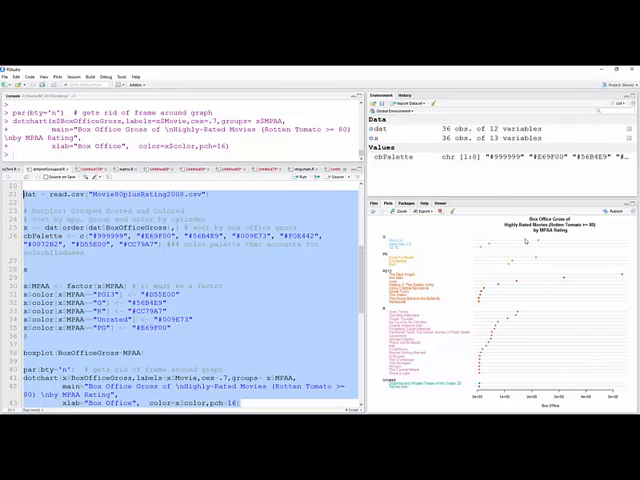
mouse_move(524, 285)
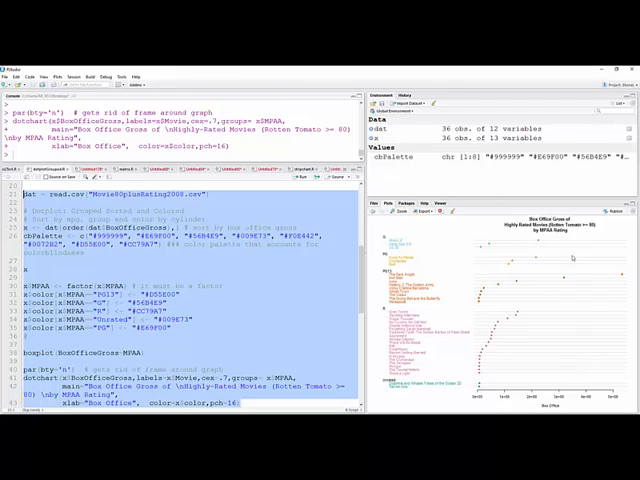
mouse_move(542, 294)
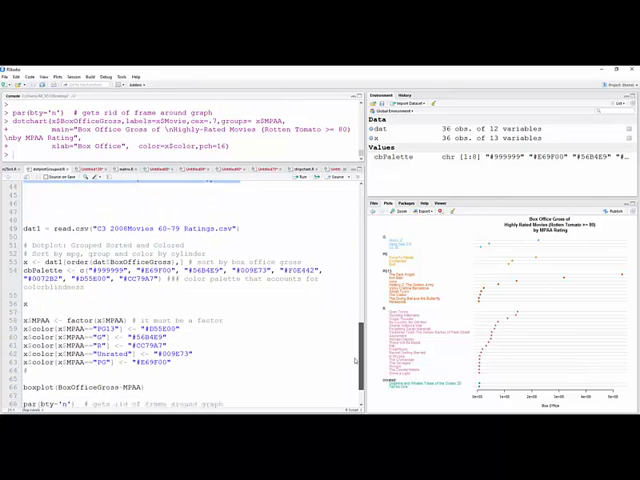
Scroll down to the chart block retitled 'Medium-Rated Movies (Rotten Tomato 60-79)'
scroll("down", 3)
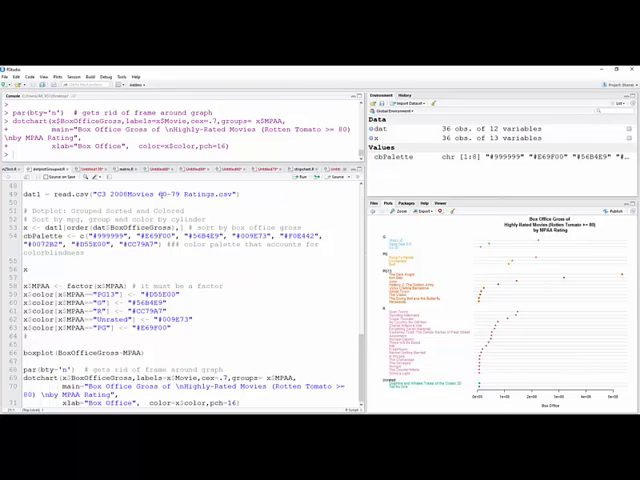
mouse_move(280, 338)
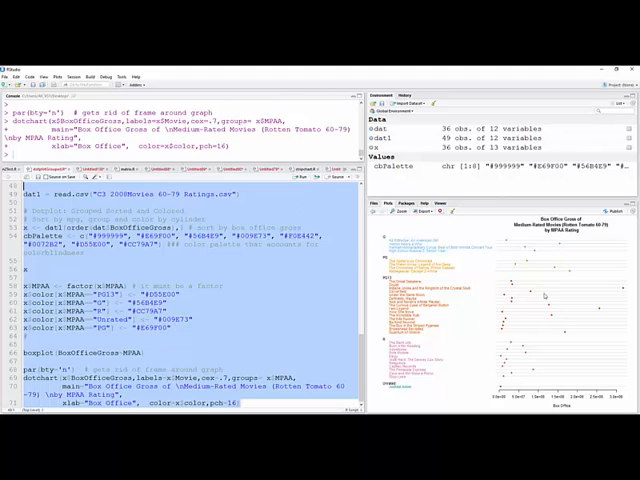
mouse_move(538, 360)
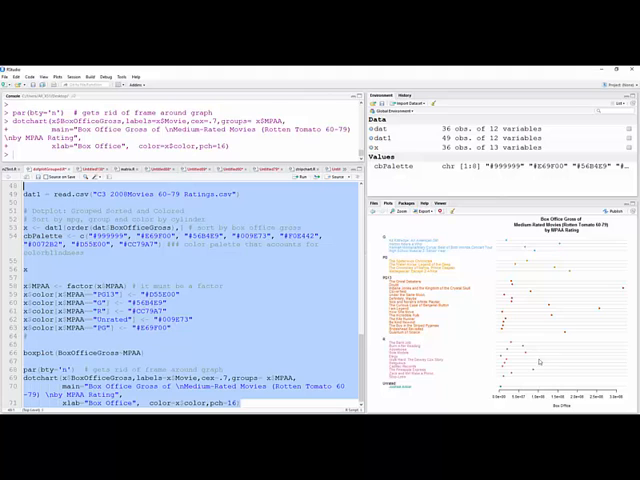
mouse_move(541, 338)
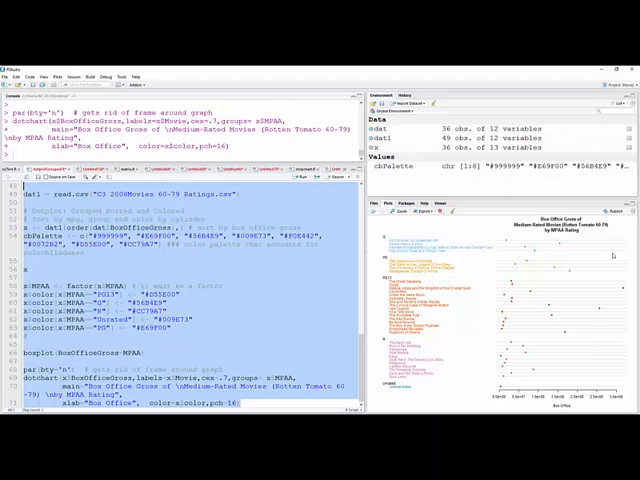
mouse_move(568, 250)
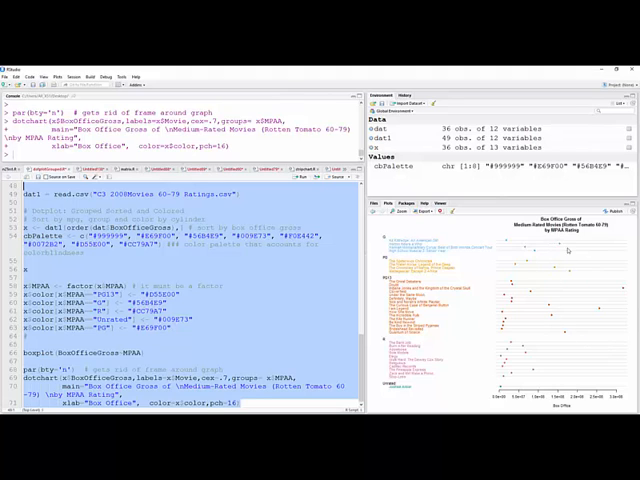
mouse_move(565, 320)
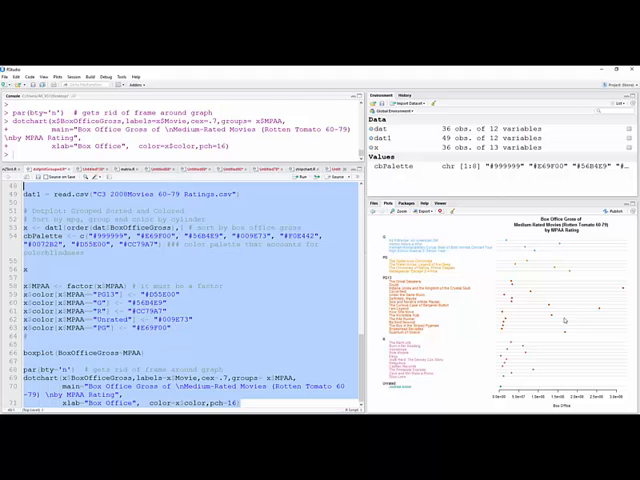
mouse_move(555, 300)
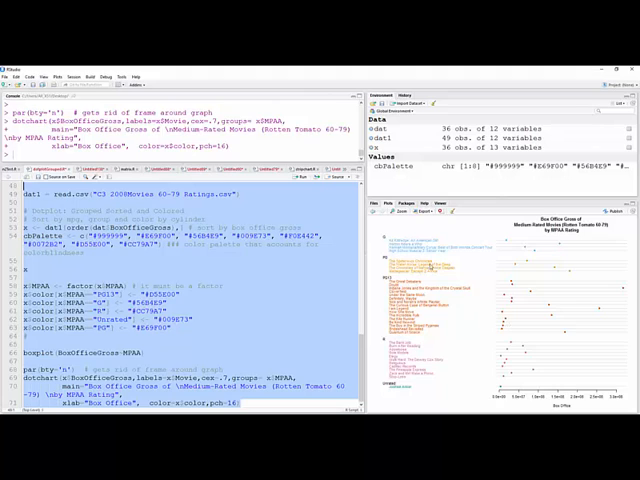
mouse_move(463, 310)
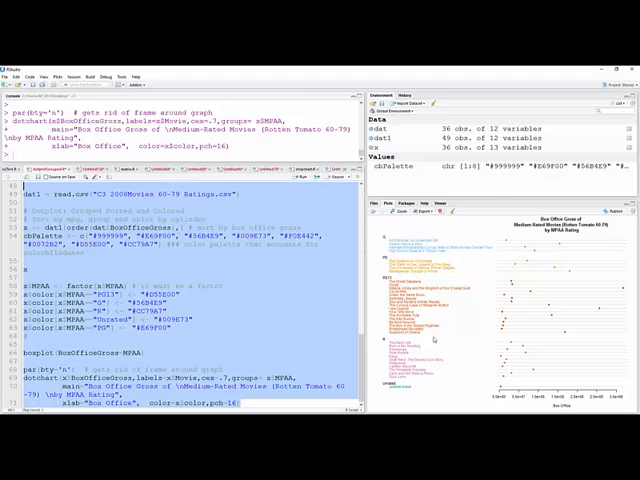
mouse_move(545, 350)
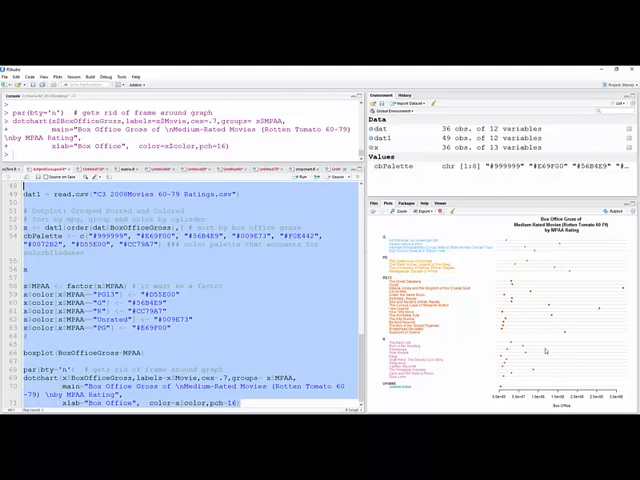